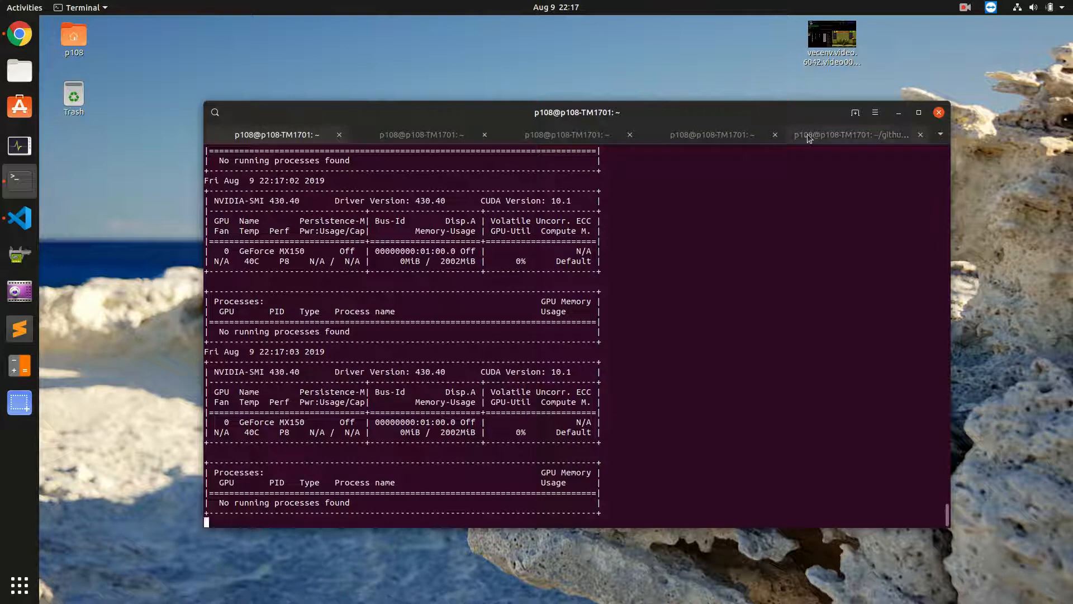
Step: List PCI devices, copy the Intel UHD 620 address 00:02.0, and prepare sudo gedit /etc/X11/xorg.conf
click(710, 134)
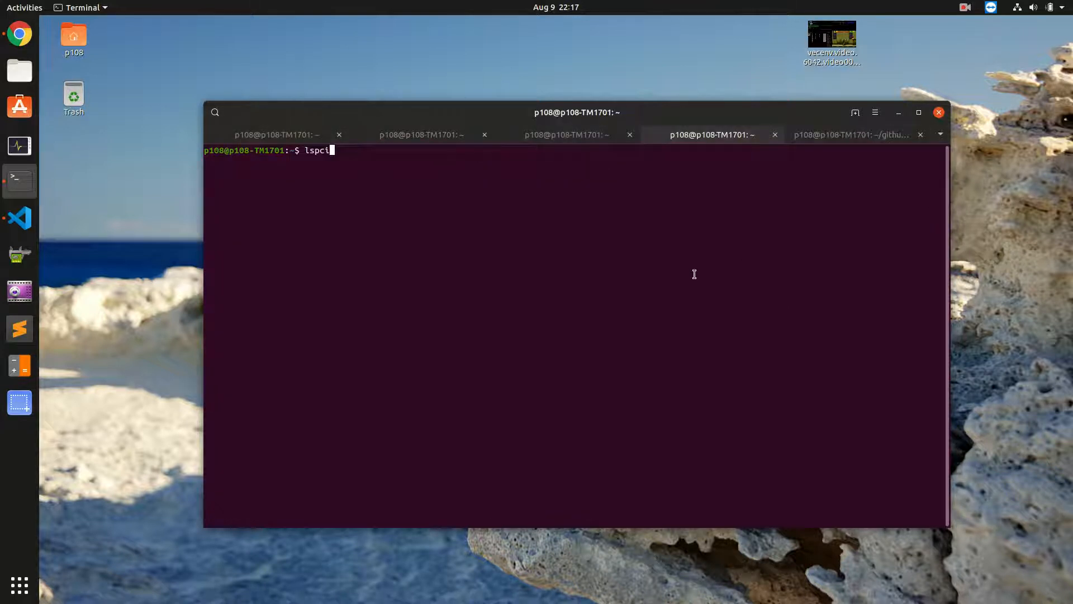
key(Return)
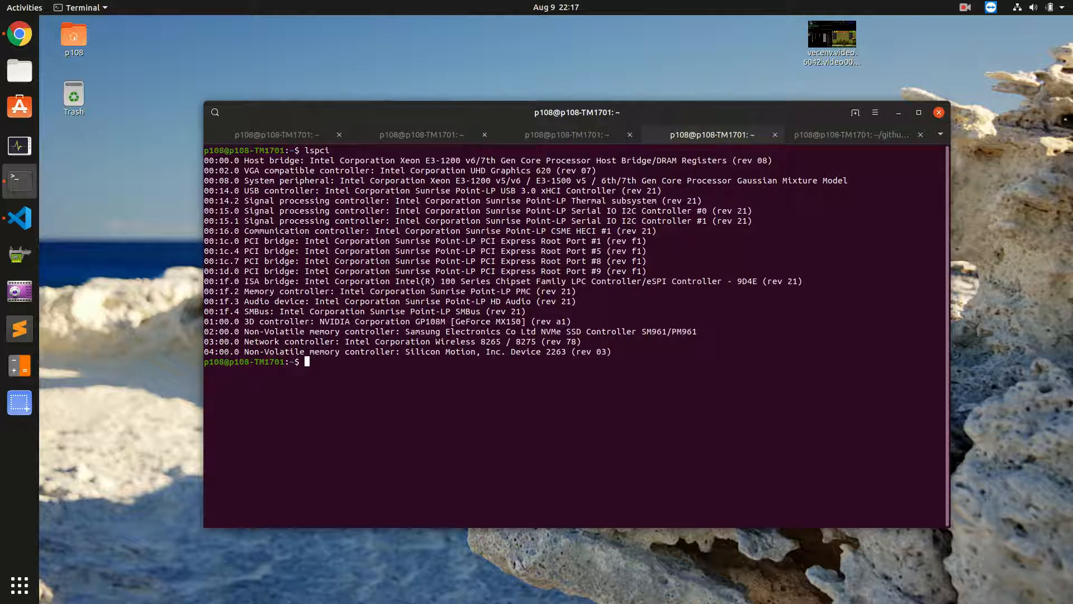
mouse_move(591, 309)
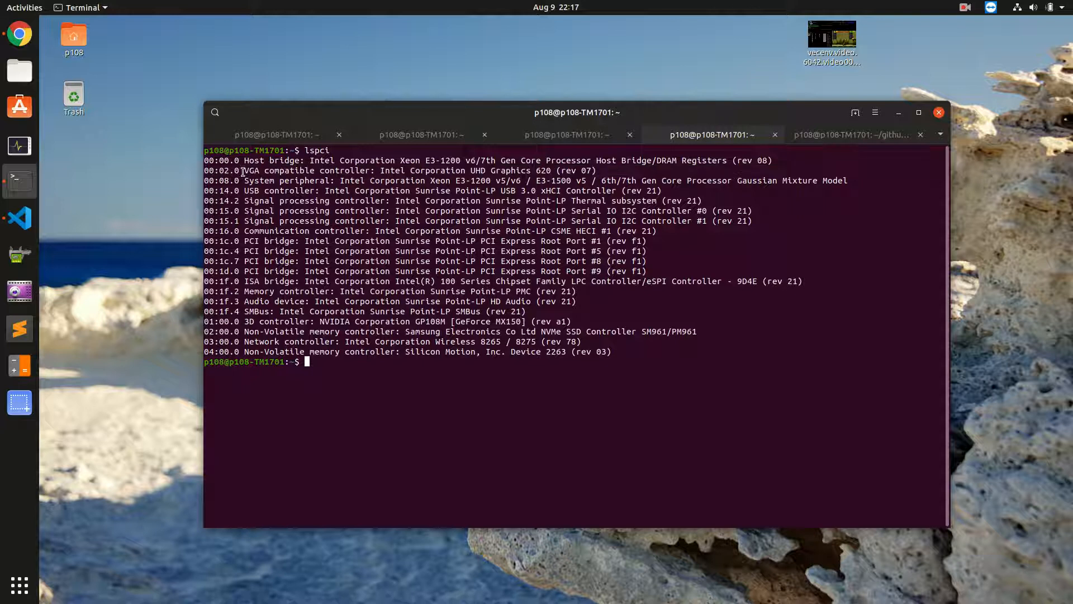
double_click(220, 171)
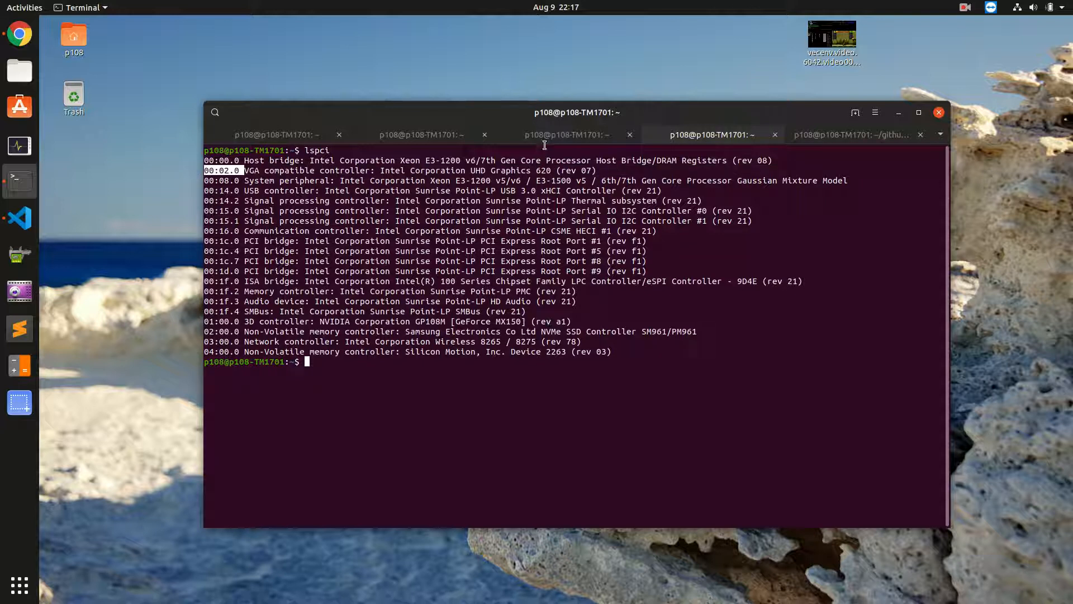
text(sudo gedit /etc/X11/xorg.conf)
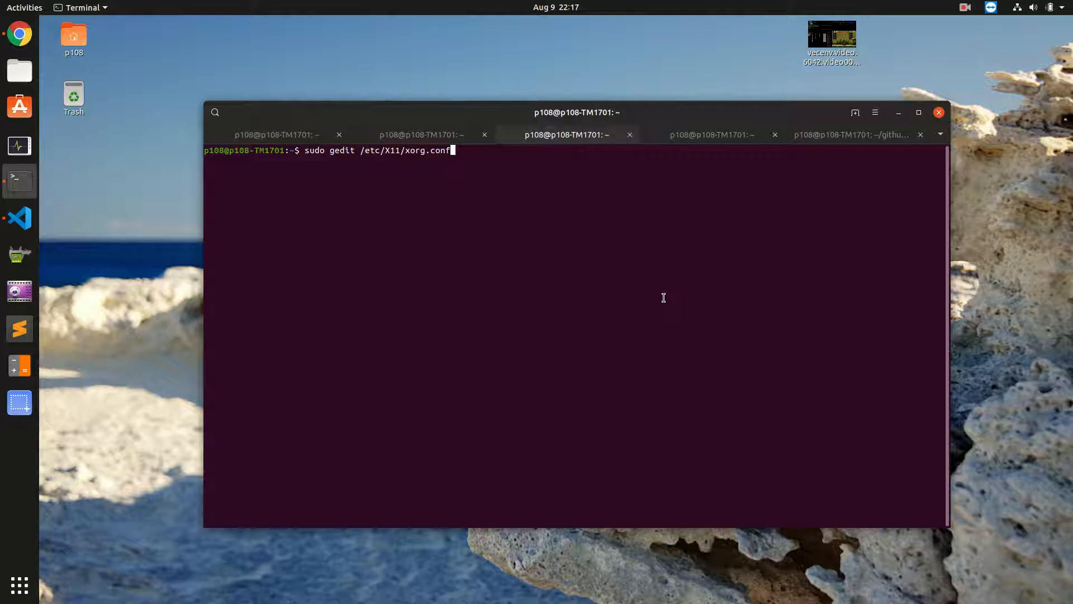
Step: Open xorg.conf as root, confirm the intel Device has BusId PCI:0:2:0, and close it
key(Return)
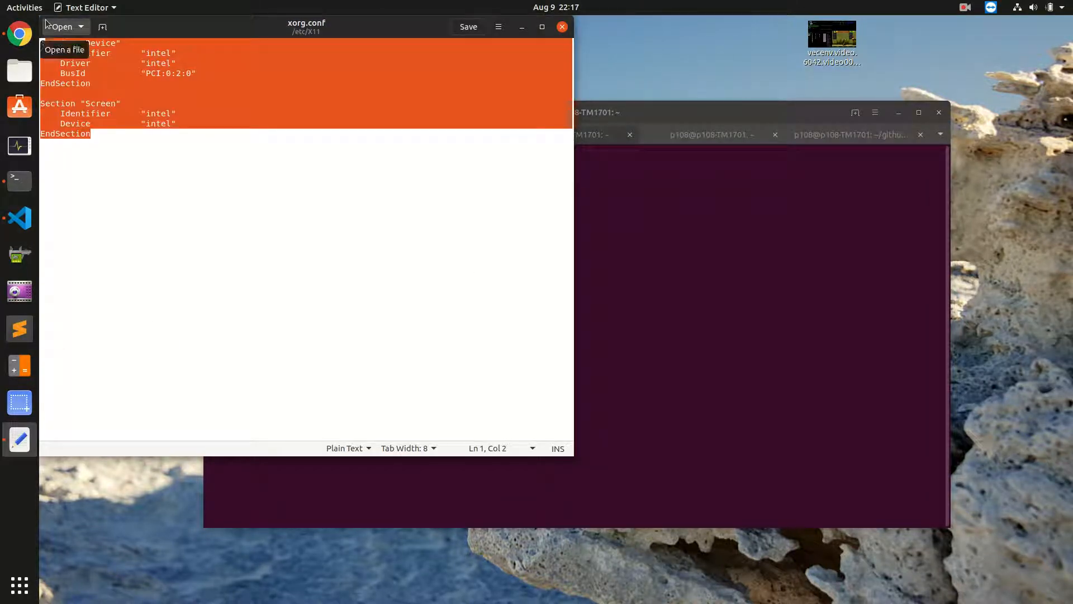
click(234, 184)
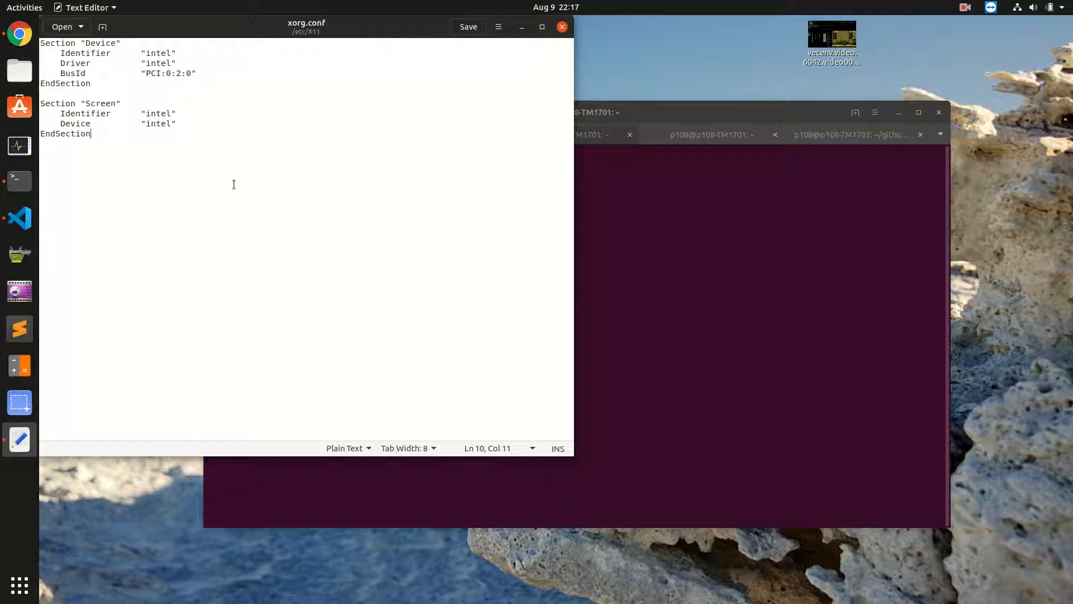
click(194, 73)
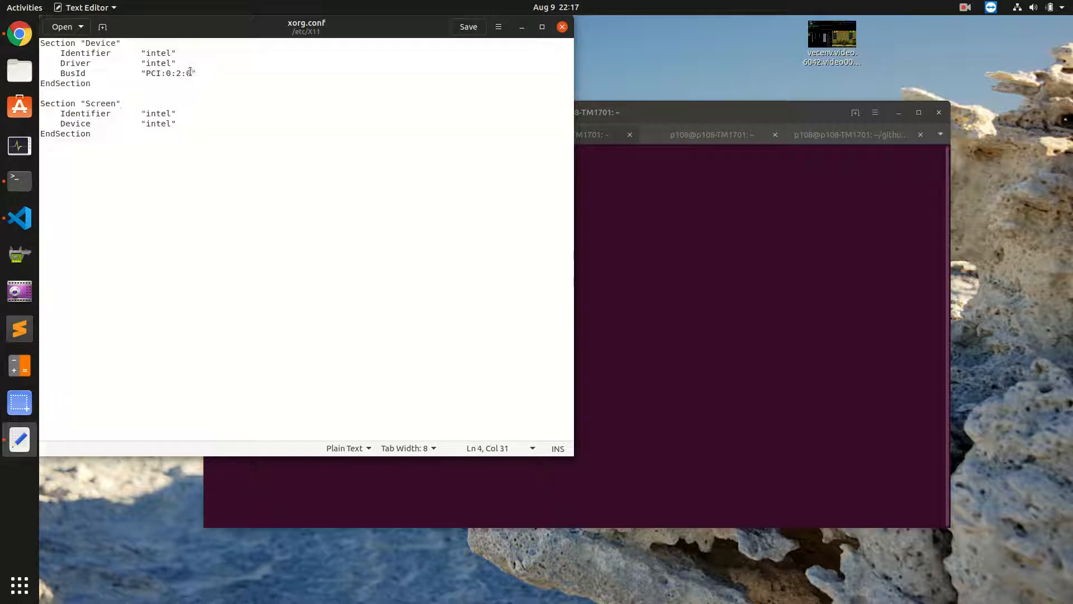
double_click(166, 73)
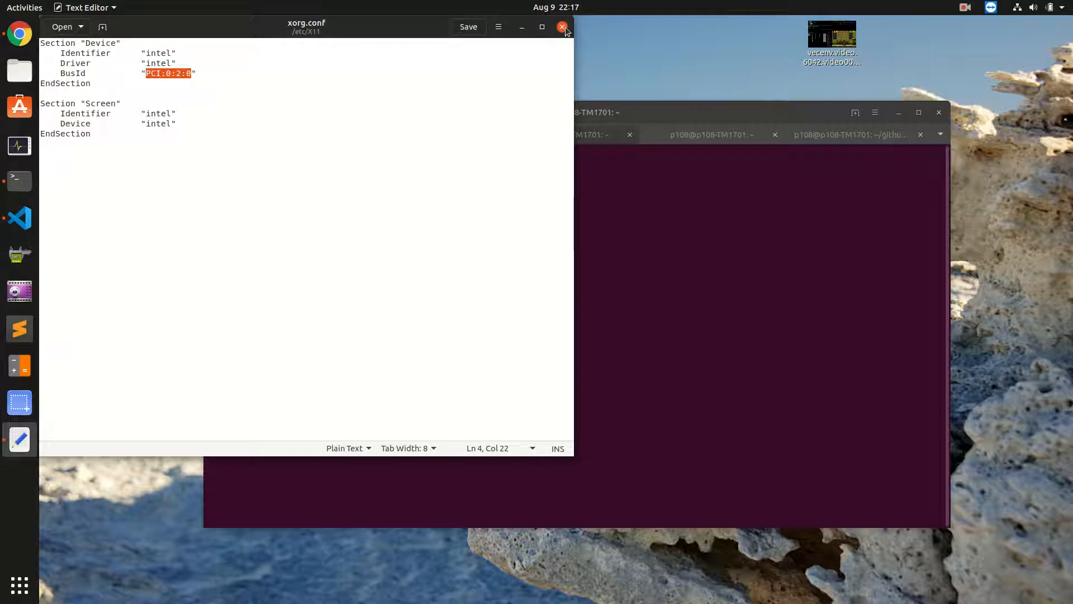
click(563, 27)
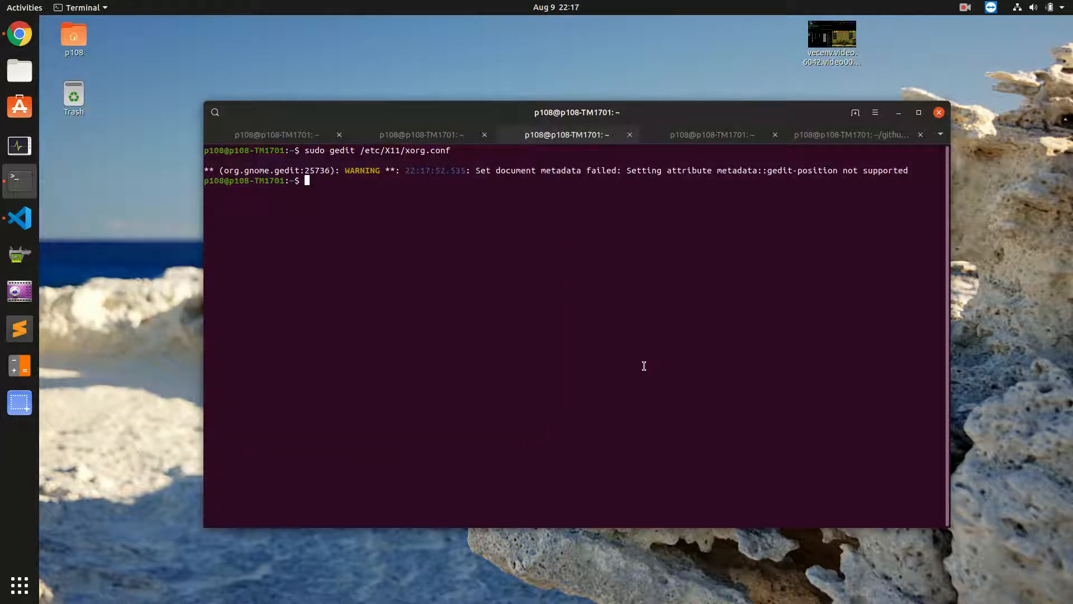
mouse_move(449, 108)
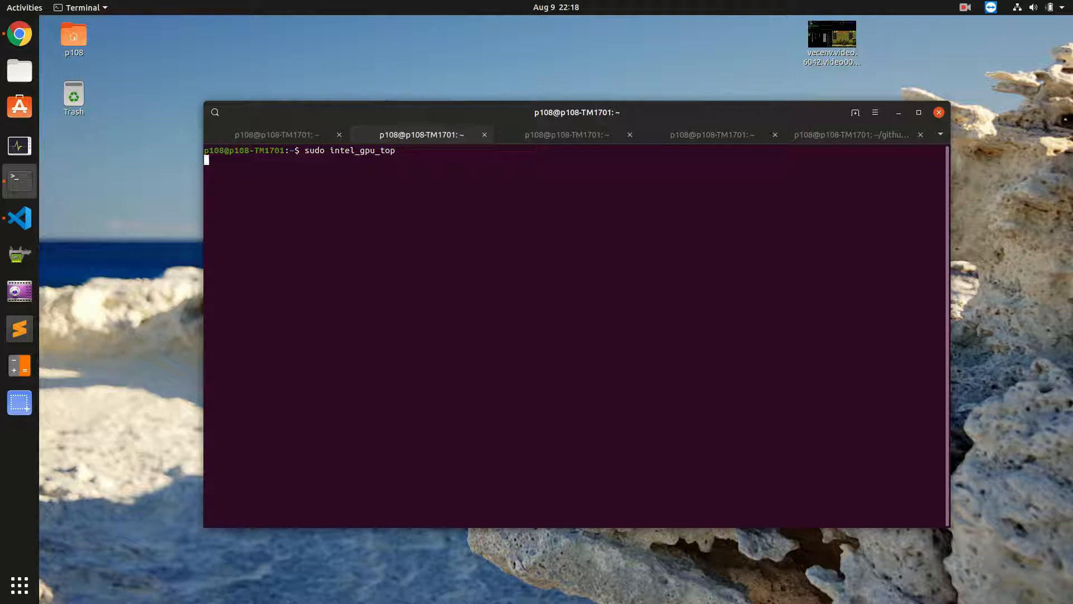
Step: Run sudo intel_gpu_top for Intel render load and confirm nvidia-smi shows the MX150 with no processes
key(Return)
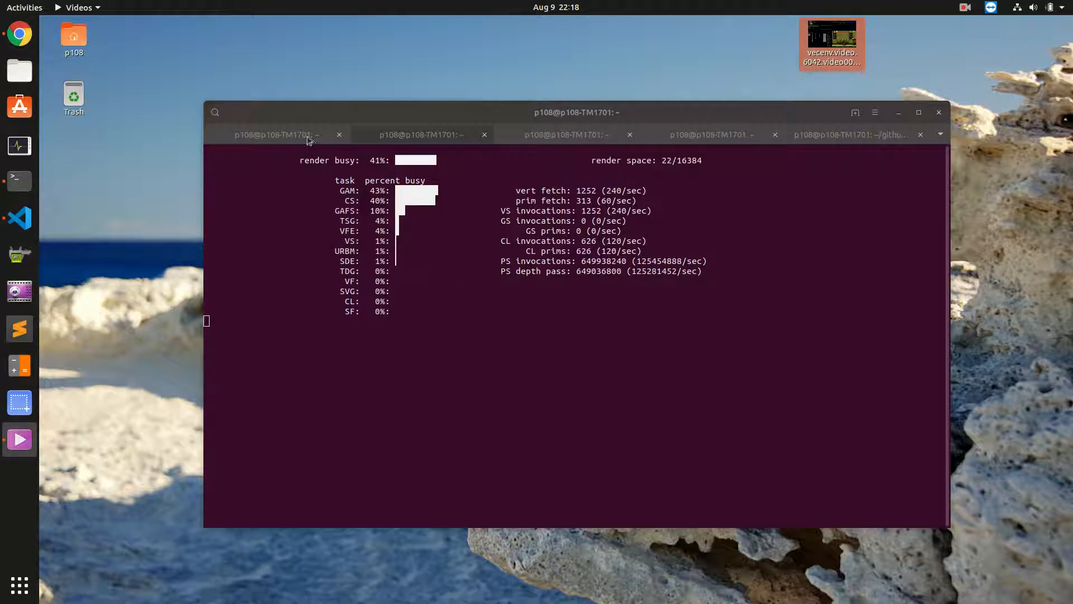
click(275, 135)
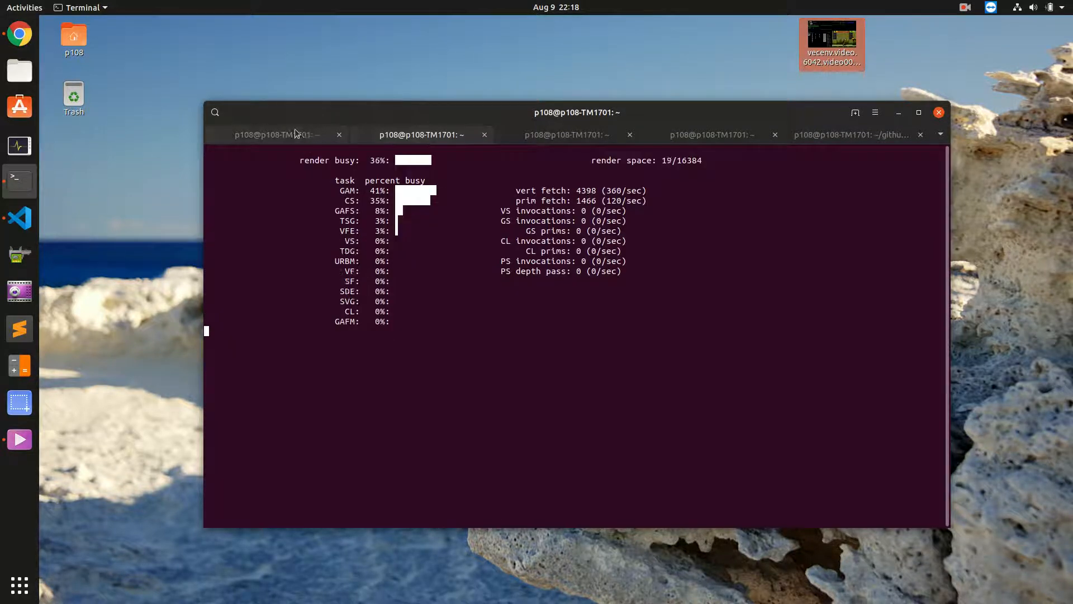
click(276, 134)
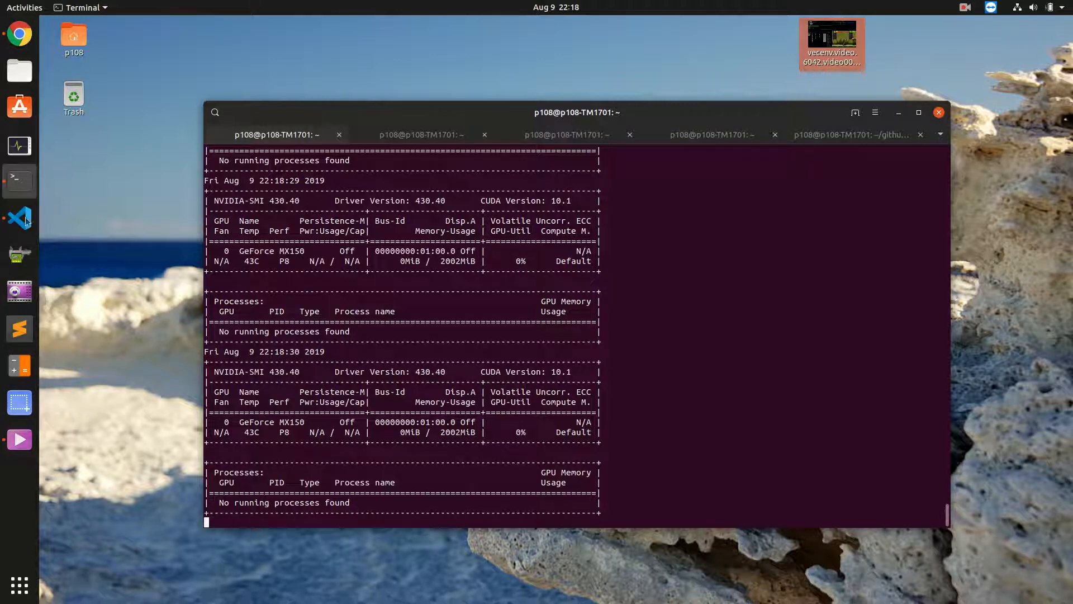
click(19, 219)
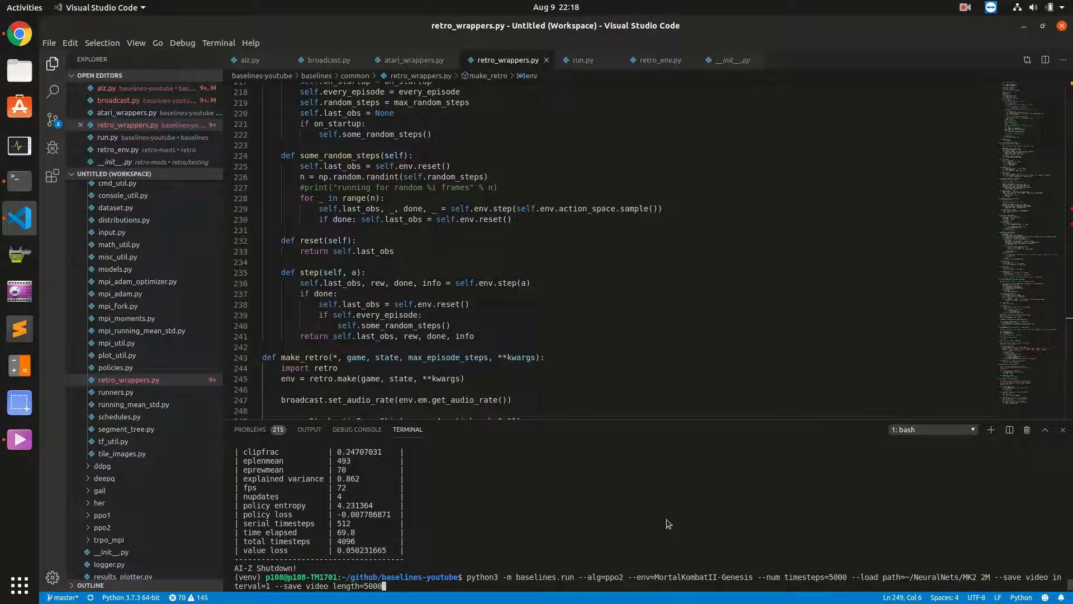
Step: Launch python3 -m baselines.run ppo2 in VS Code's terminal, putting a 411 MiB python3 process on the MX150
key(Return)
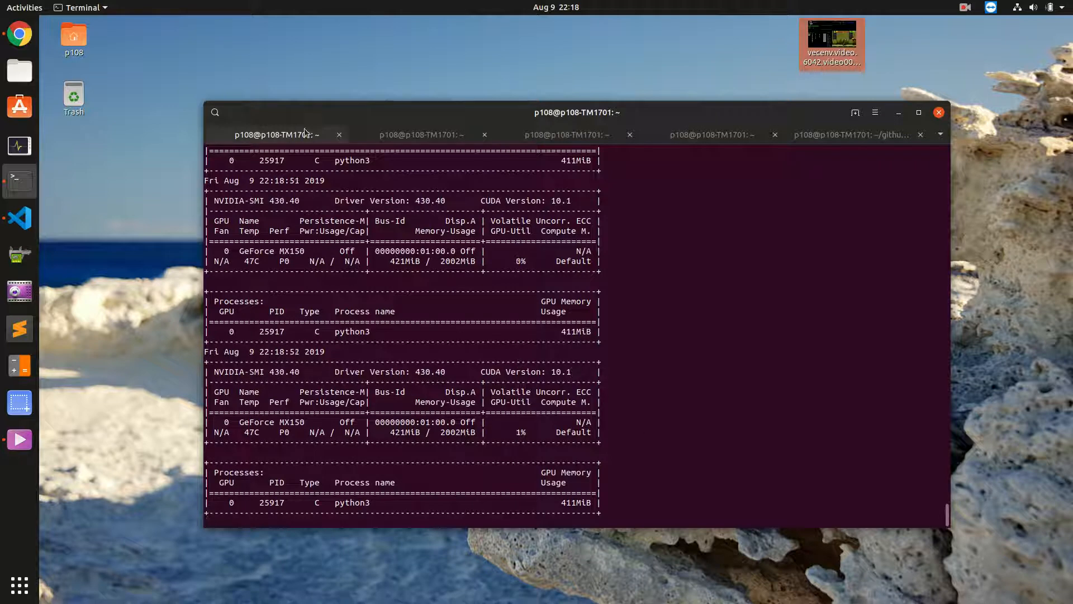
Step: Confirm intel_gpu_top shows Intel load rising during training, then switch to the cuda-samples bandwidthTest shell
click(421, 134)
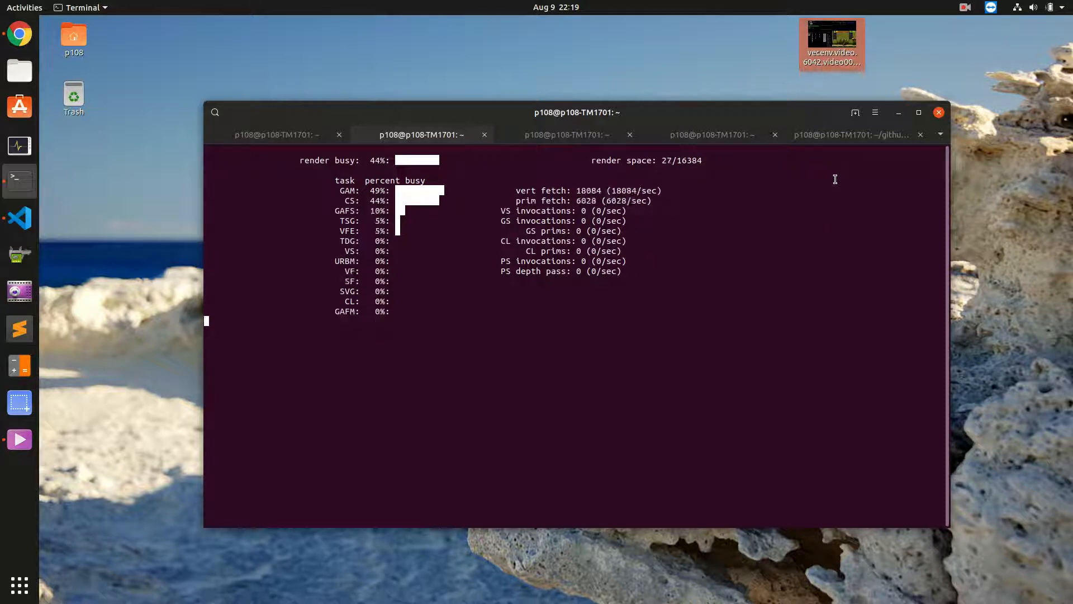
click(851, 134)
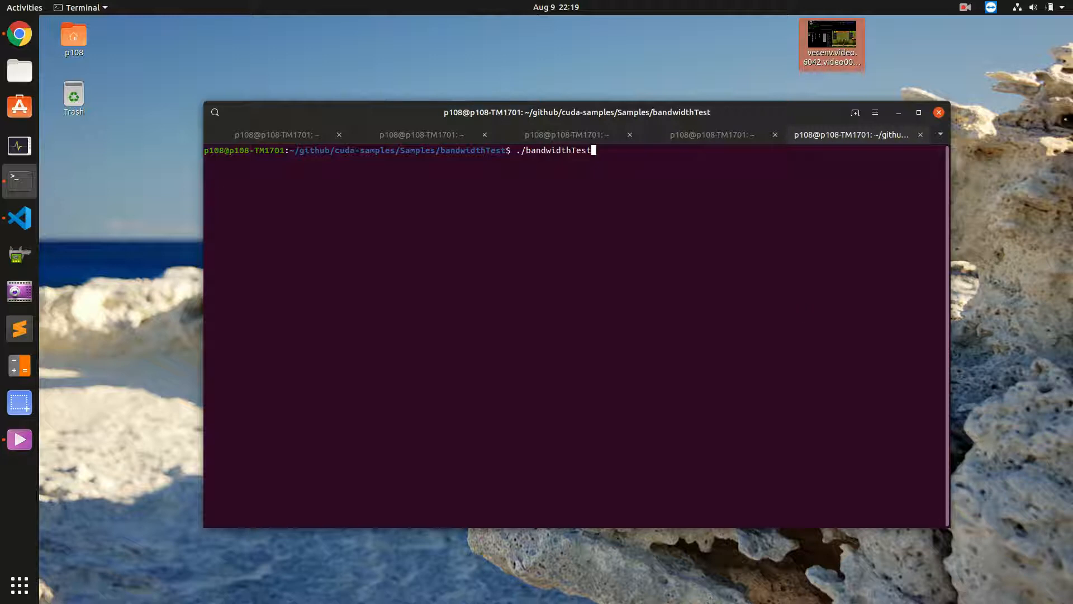
Step: Run ./bandwidthTest on the GeForce MX150 and confirm Result = PASS
key(Return)
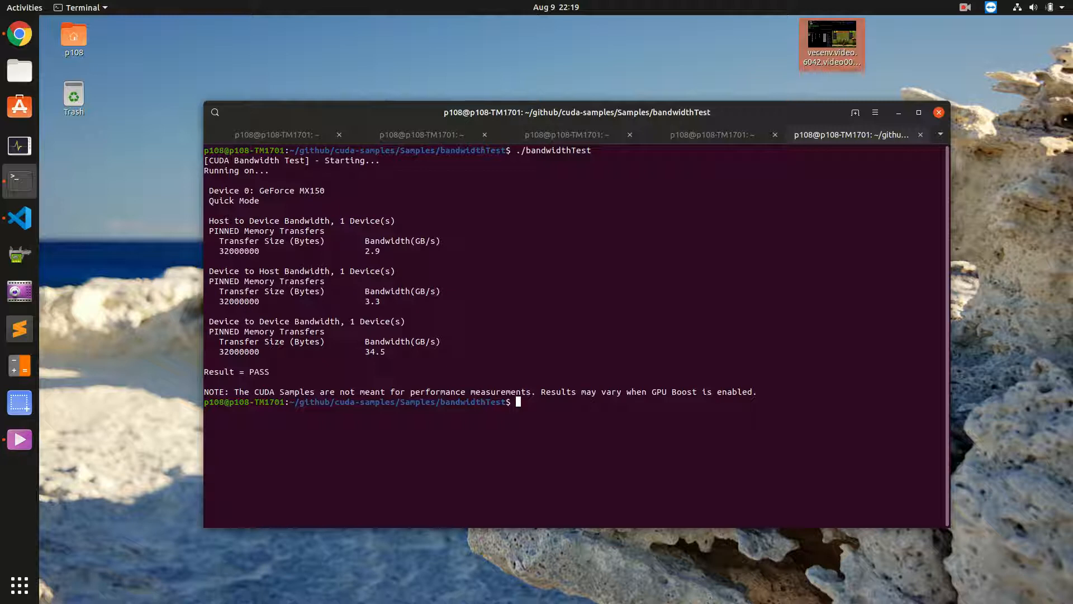
mouse_move(1015, 5)
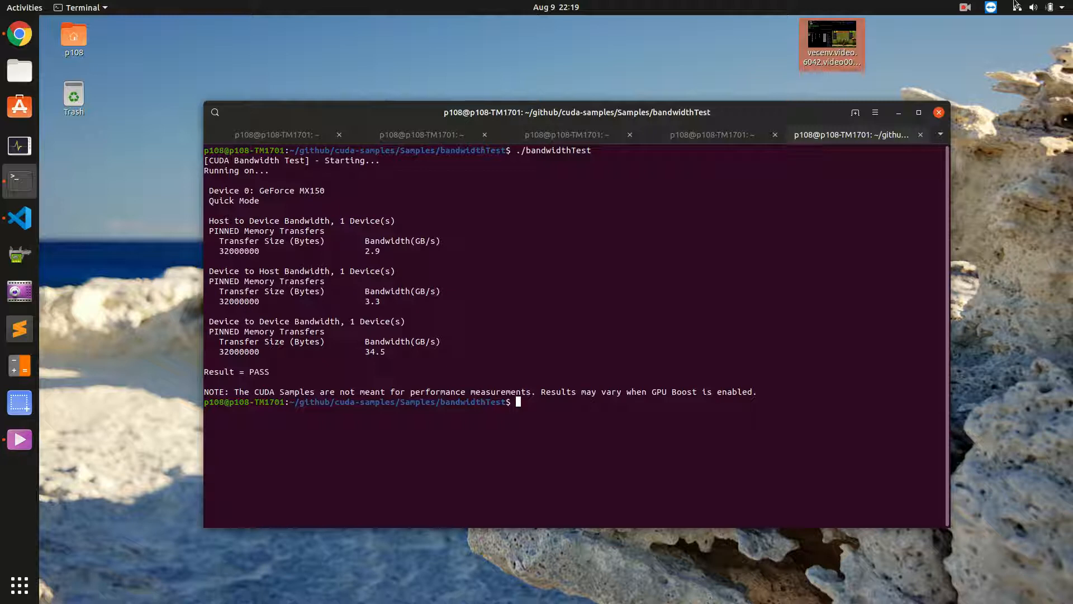
mouse_move(967, 97)
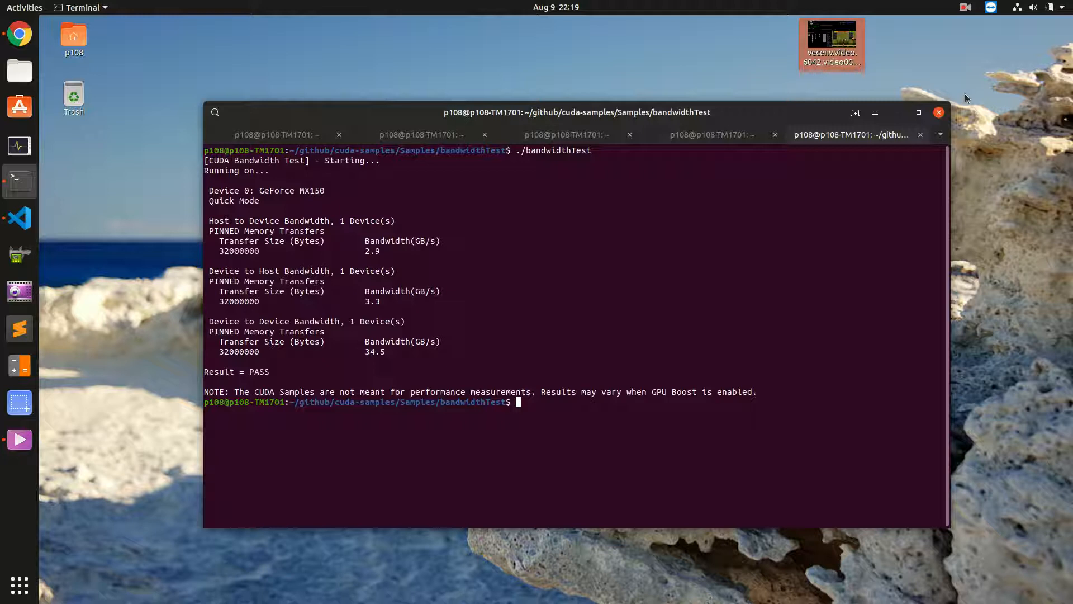
mouse_move(977, 136)
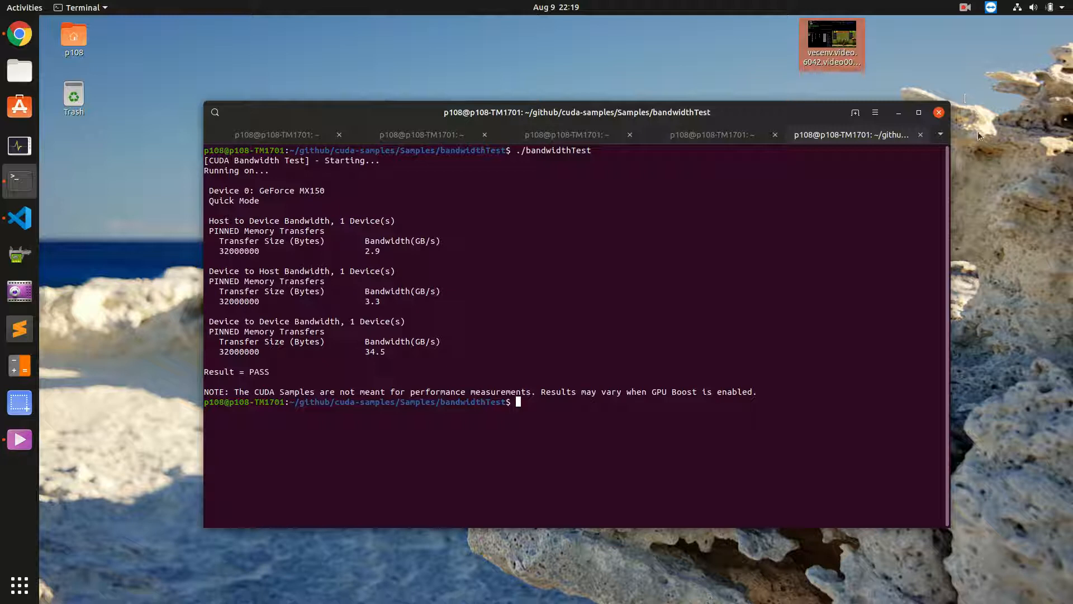